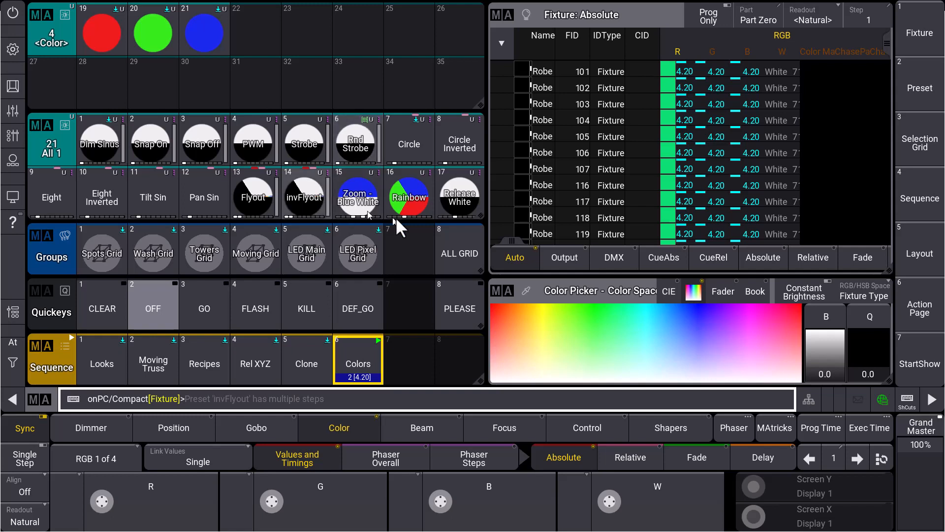
Step: Cycle the Colors sequence through the blue cue and back to red cue 1
click(358, 360)
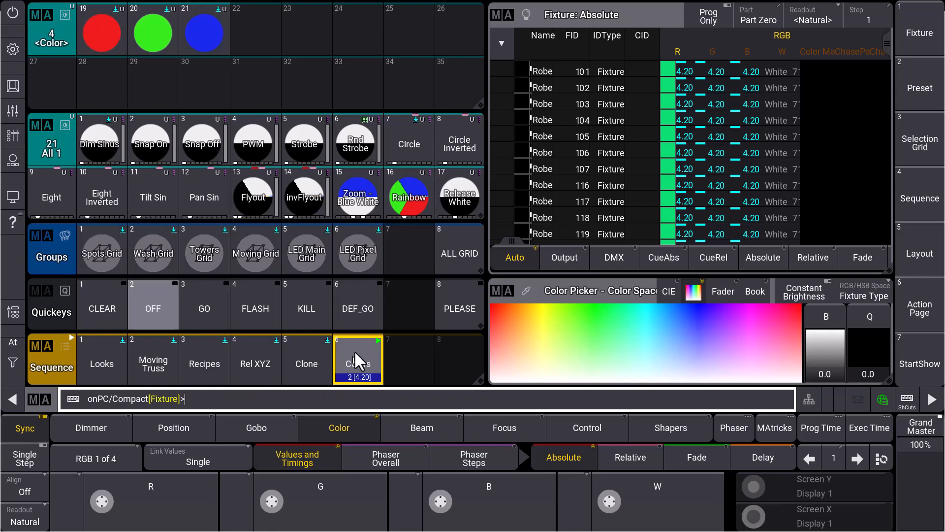
click(253, 144)
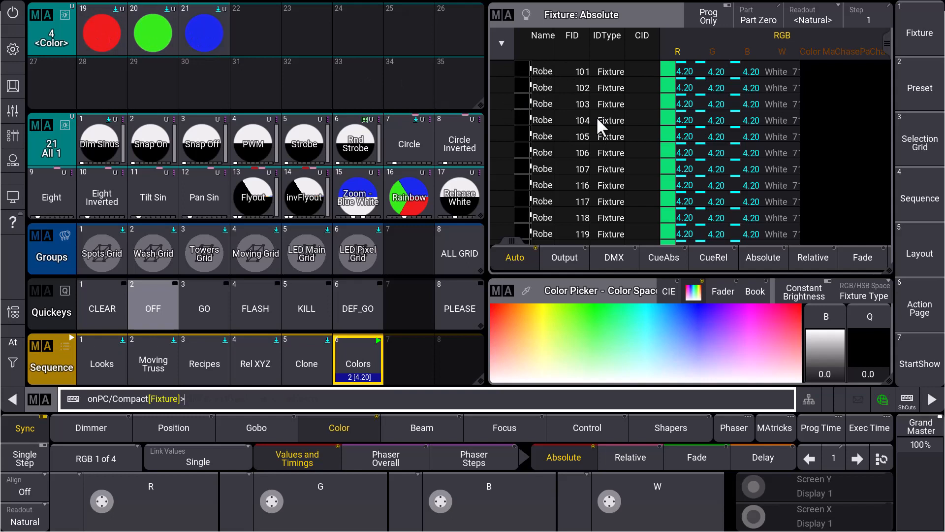
mouse_move(689, 64)
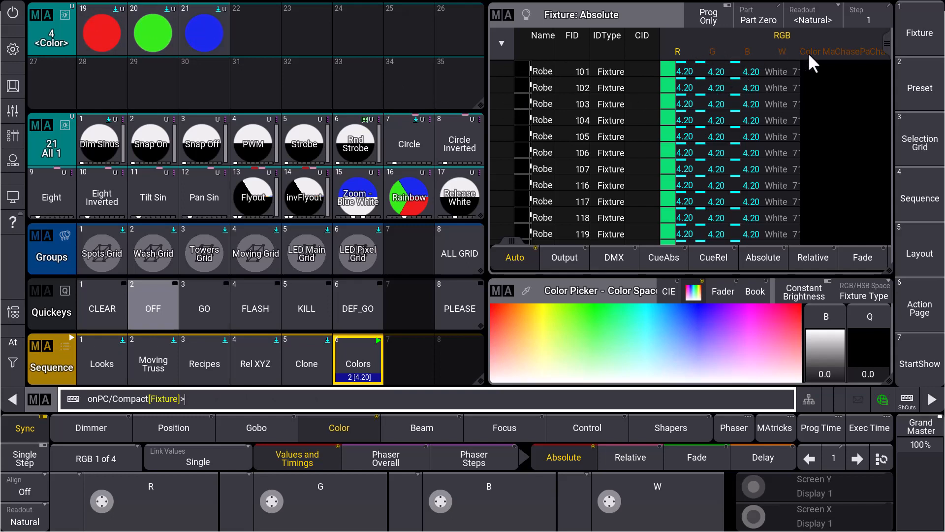
mouse_move(732, 81)
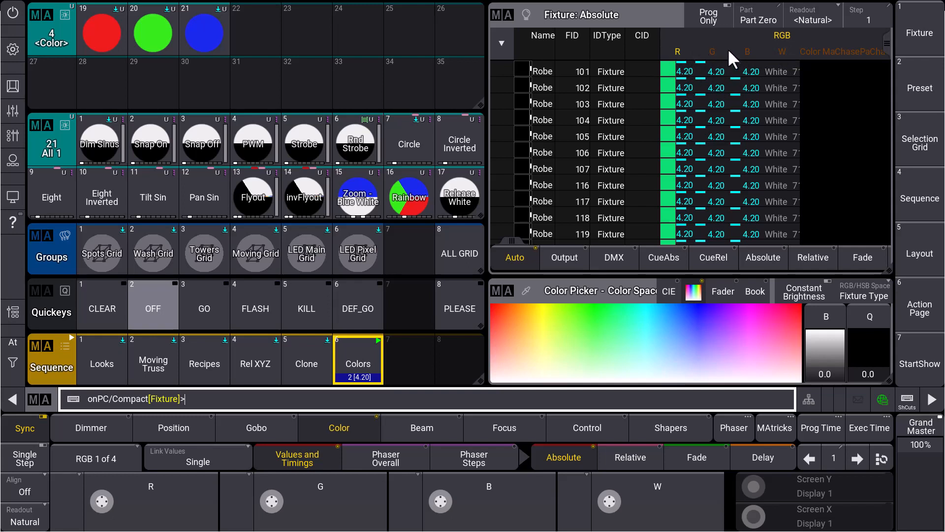
mouse_move(723, 93)
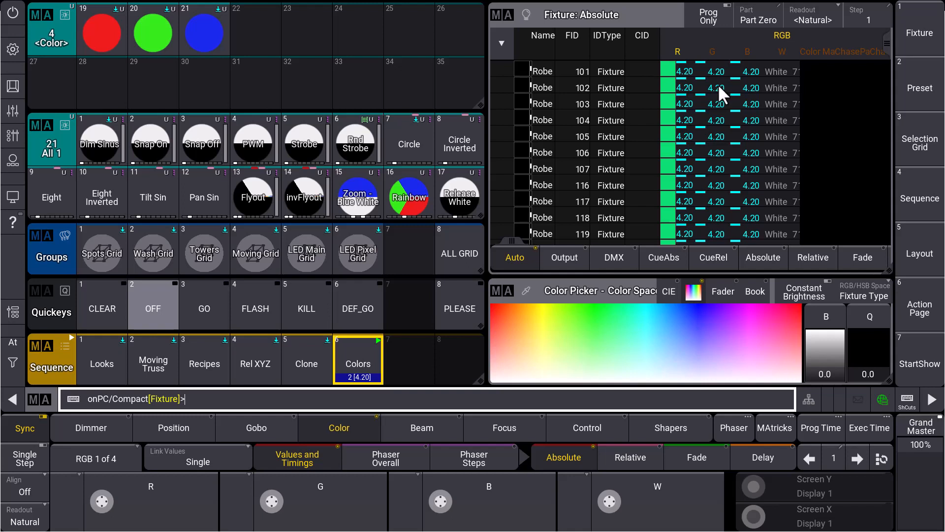
mouse_move(687, 149)
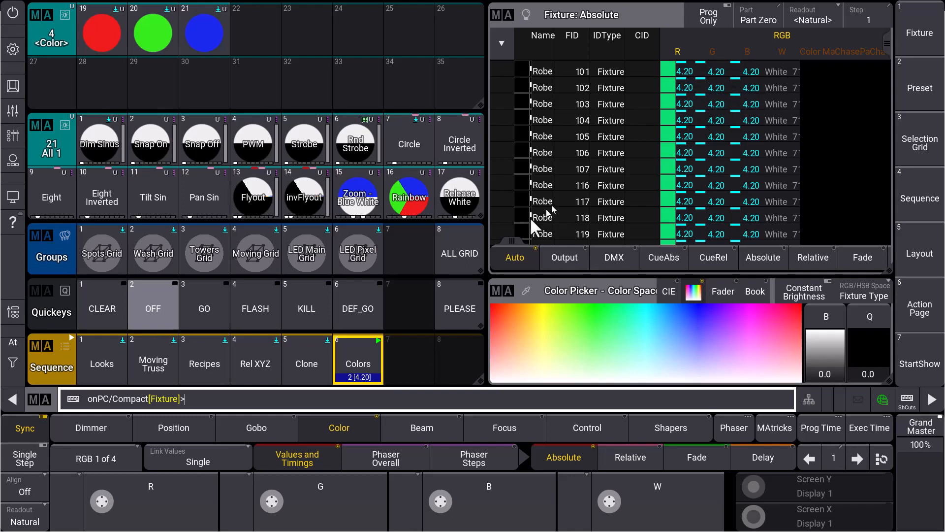
click(357, 359)
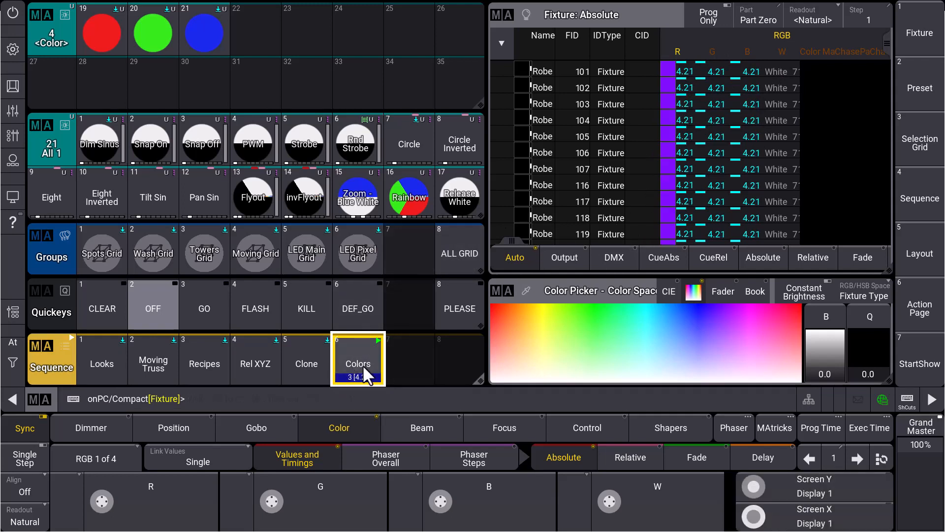
click(358, 363)
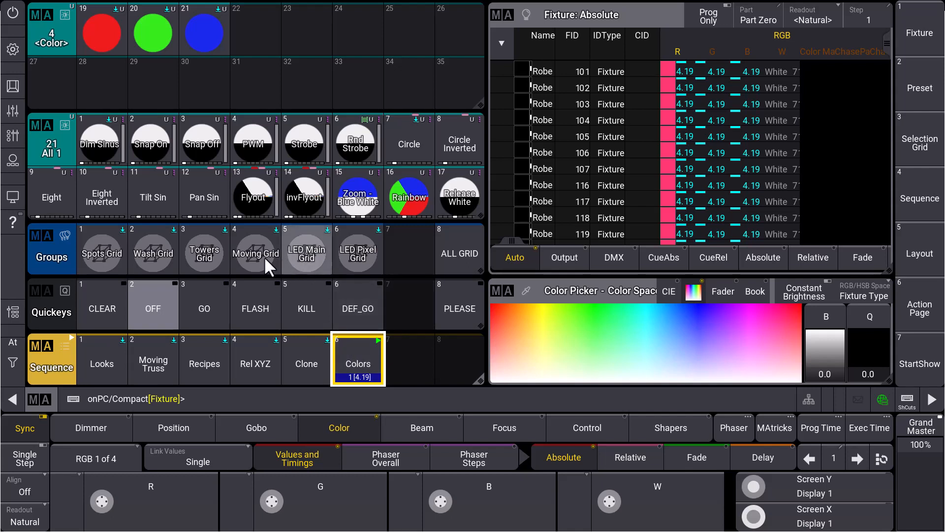
mouse_move(134, 327)
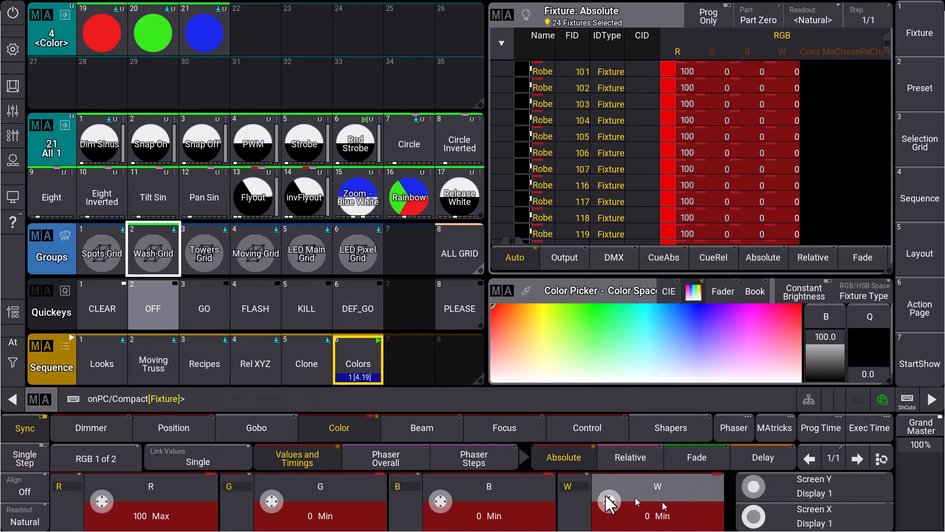
Step: Store and merge the white value into color presets 19 through 21
text(set 4.19)
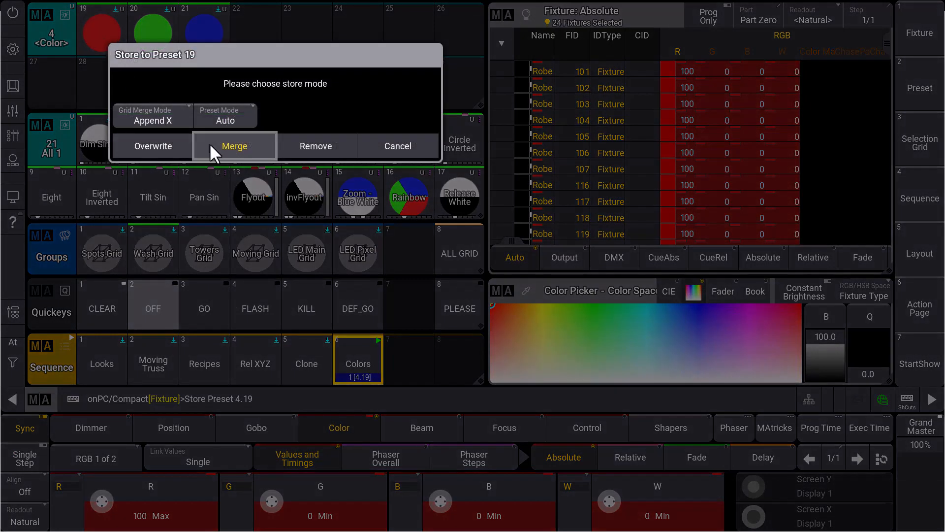
click(234, 146)
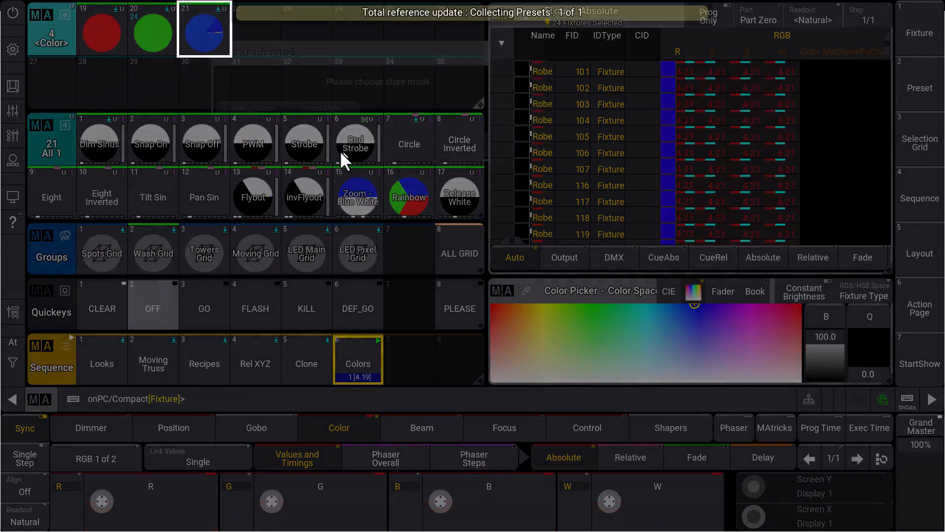
click(101, 29)
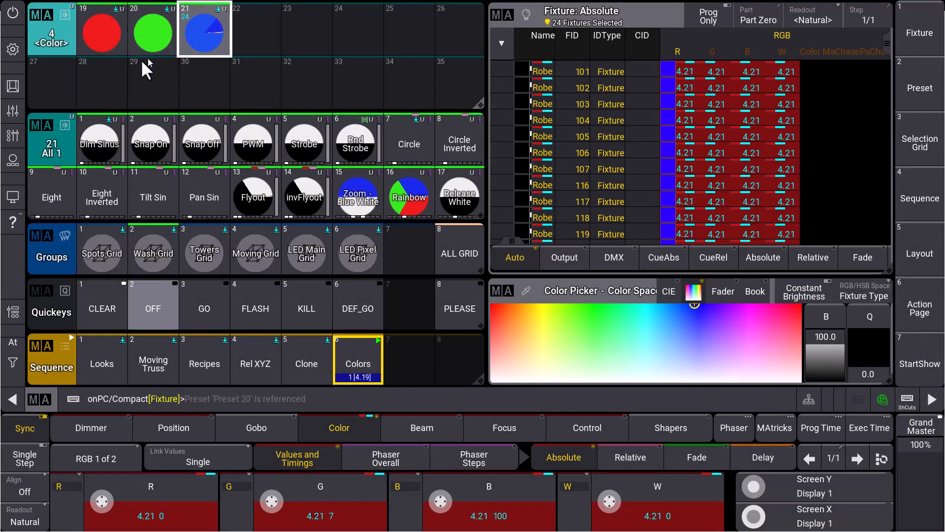
Step: Clear the programmer so fixtures return to red preset 4.19
click(102, 31)
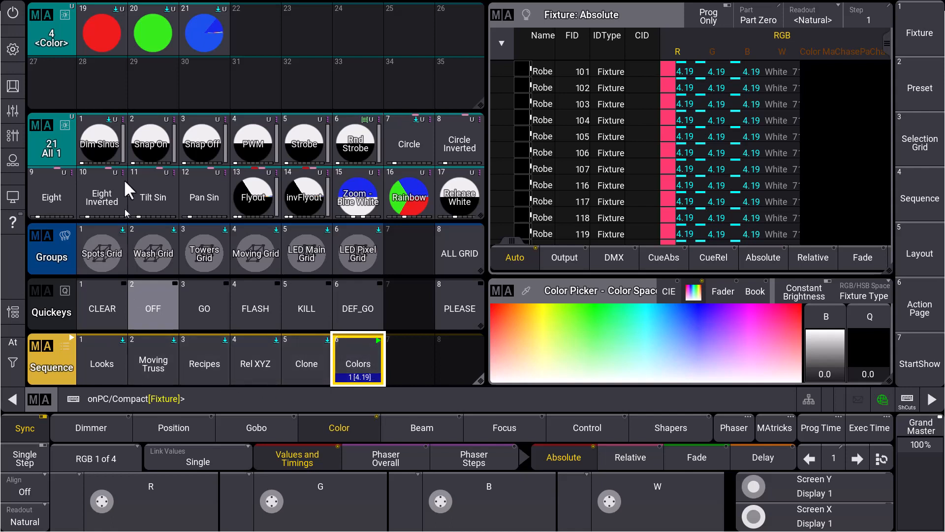
Step: Open preset 4.19 to inspect its references and stored data
click(102, 29)
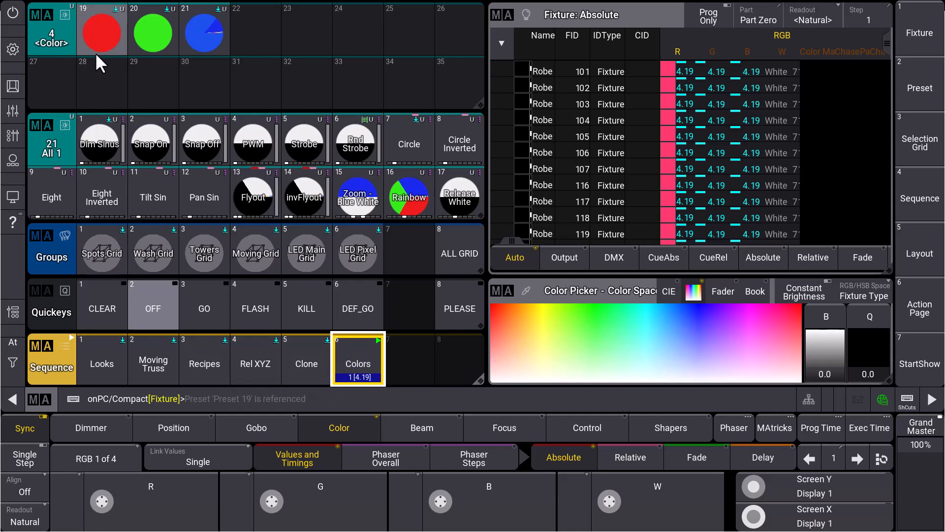
mouse_move(103, 34)
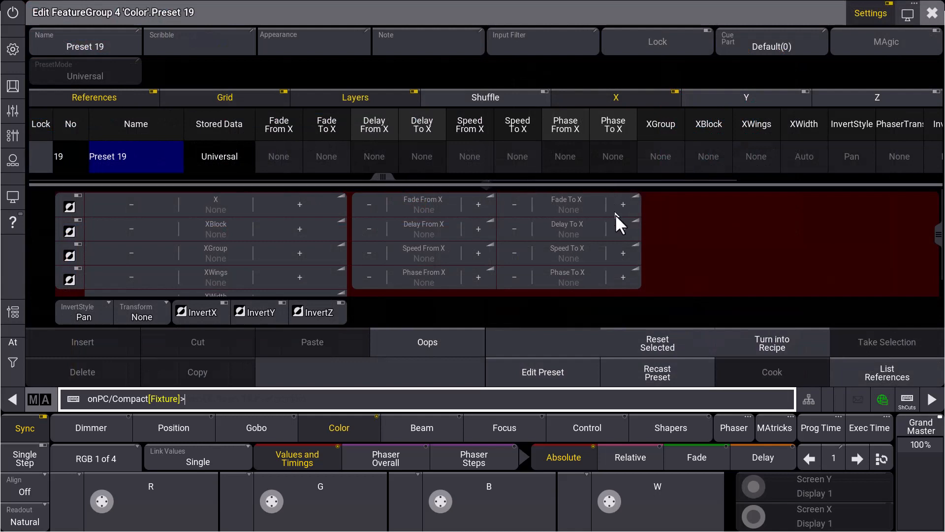
mouse_move(711, 238)
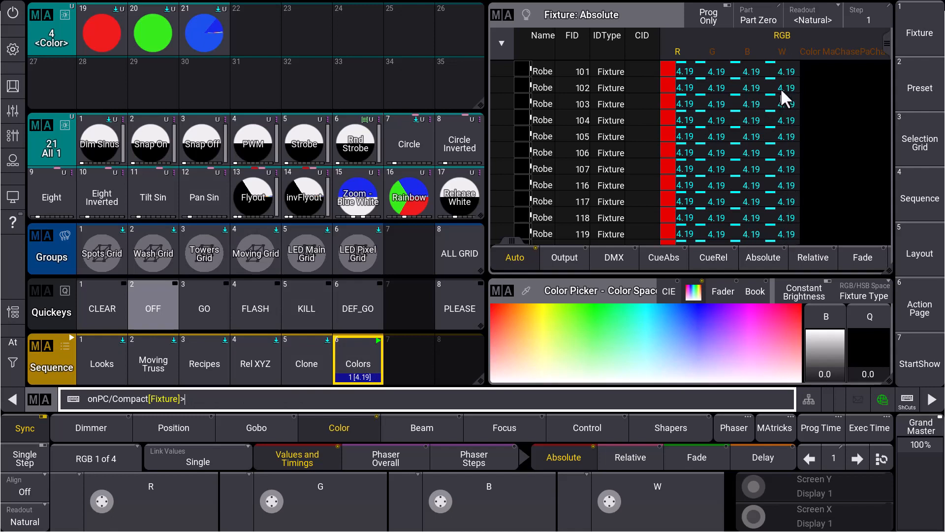
mouse_move(170, 55)
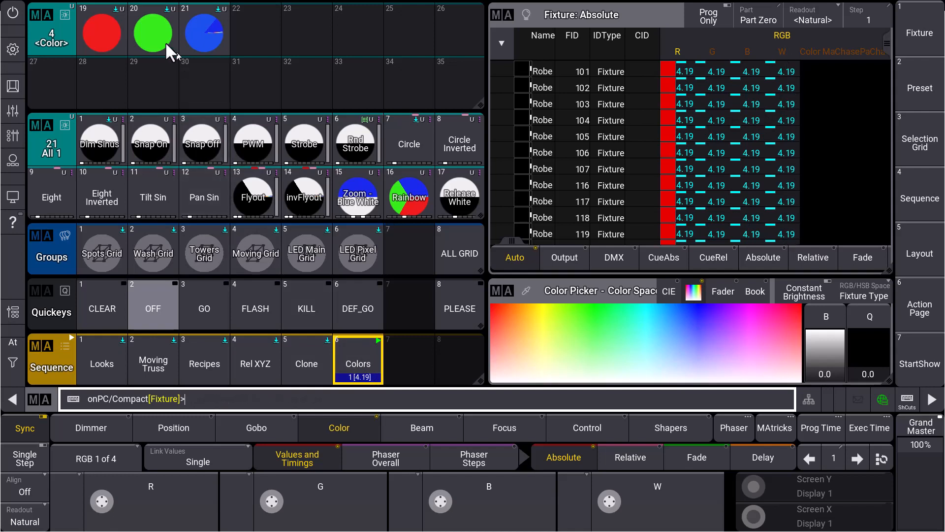
Step: Run 'Recast Preset 4.19 Thru 21 If Seq 6' to add white into the Colors cues
click(204, 30)
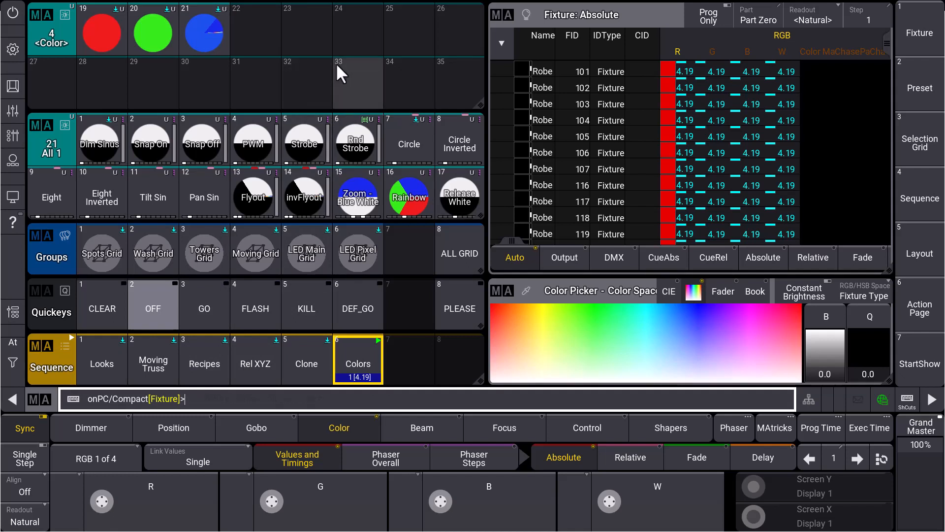
text(recast preset 4.19 thru)
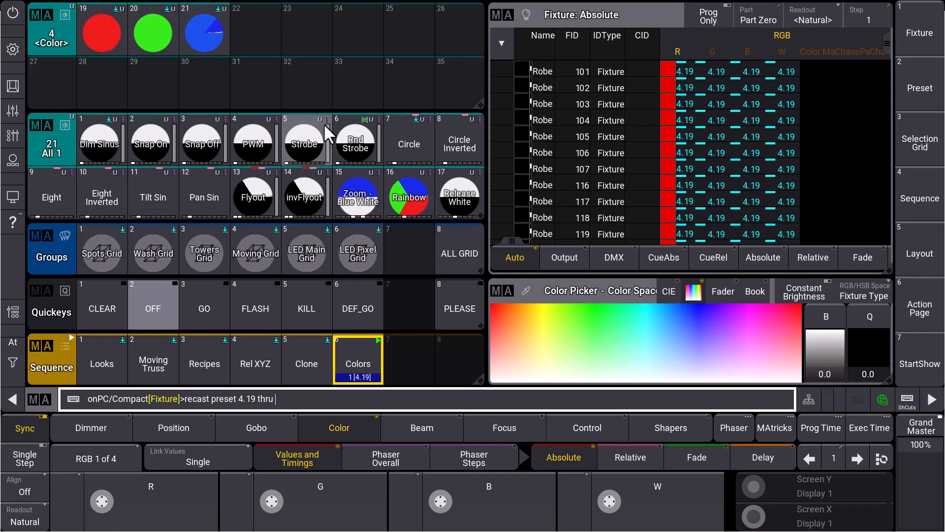
text(21)
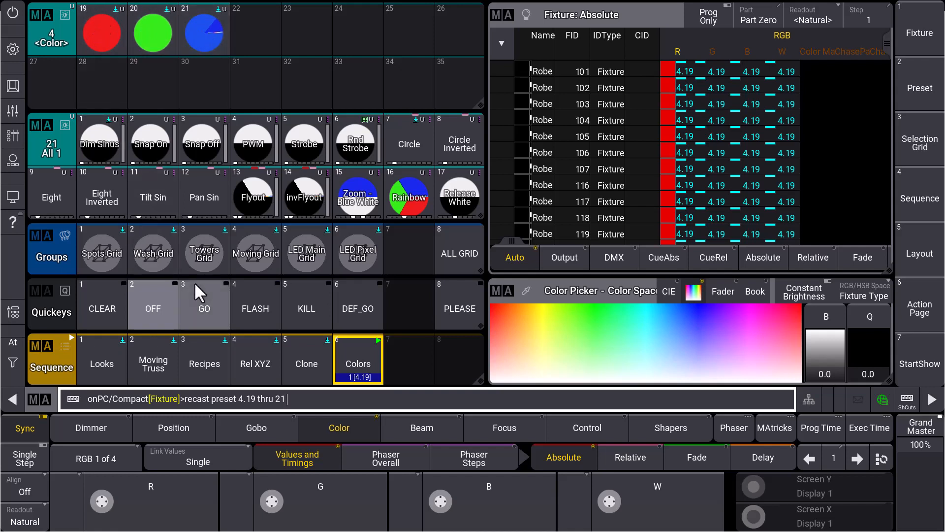
text(if seq 6)
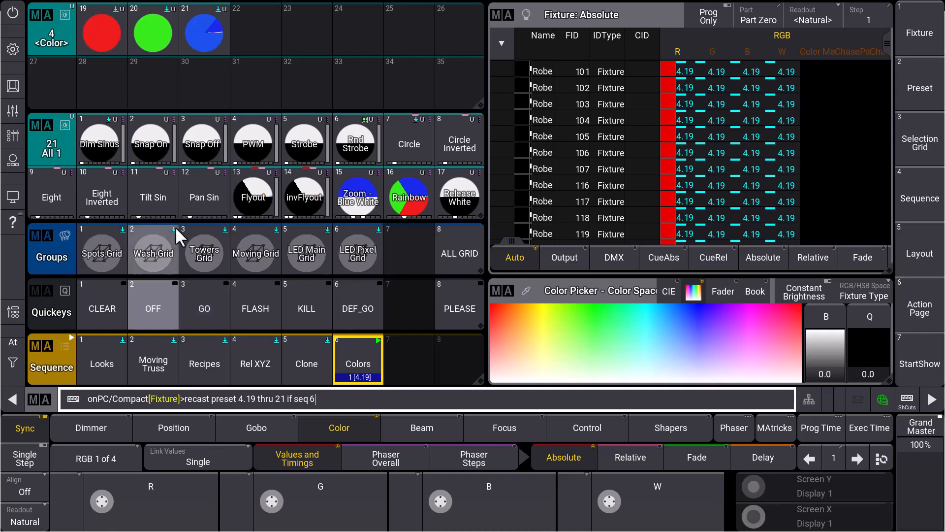
click(357, 363)
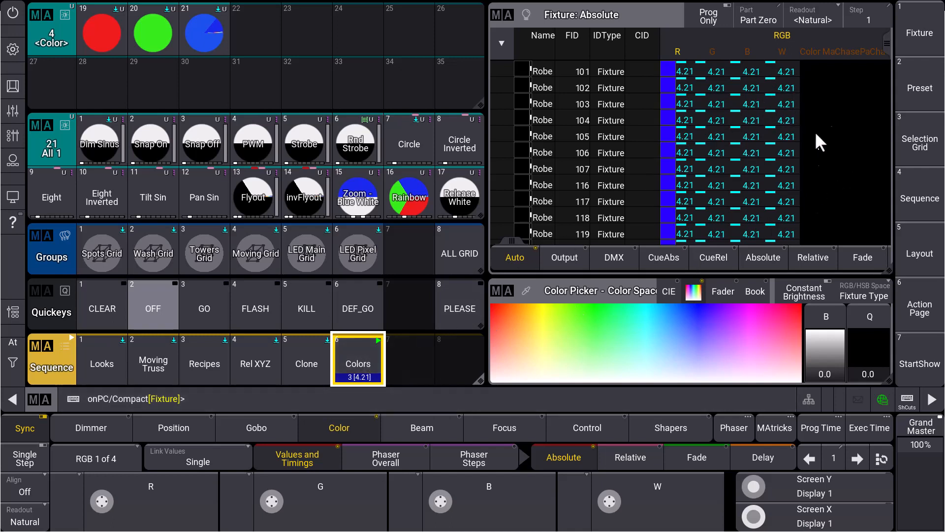
mouse_move(811, 211)
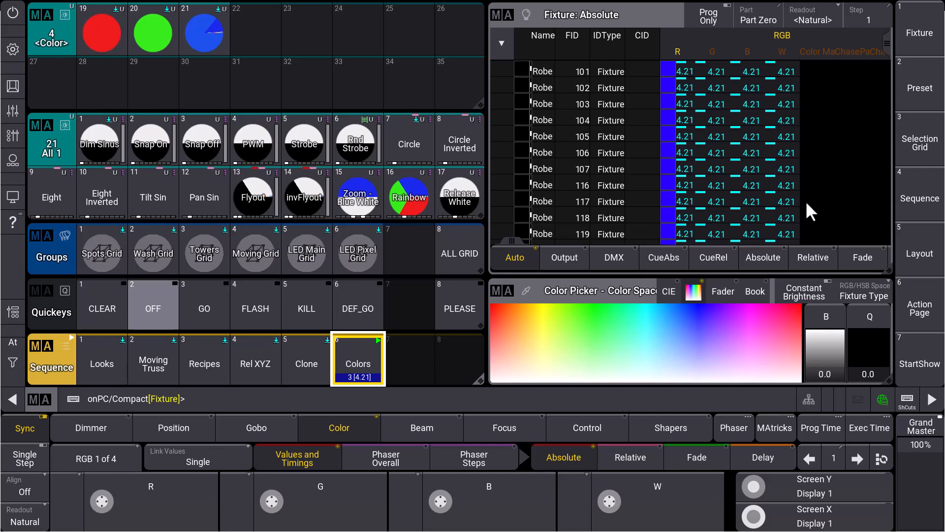
click(408, 139)
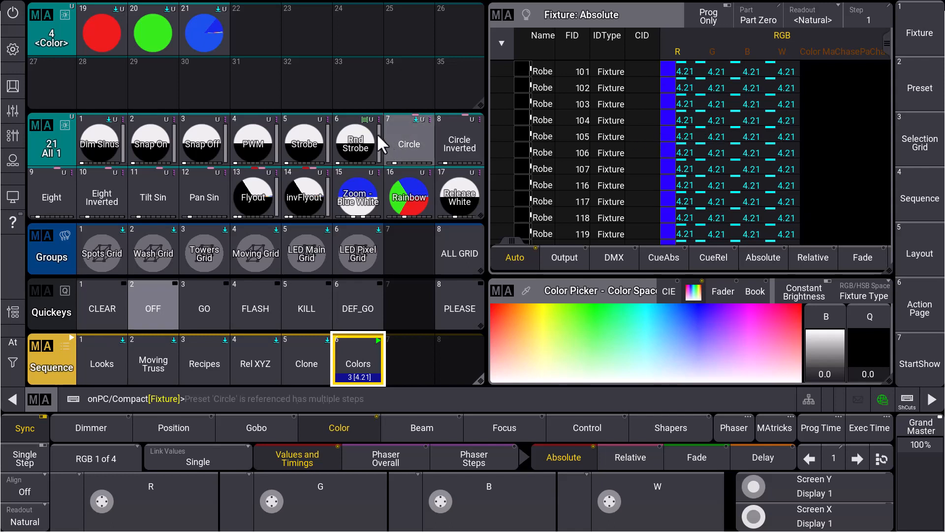